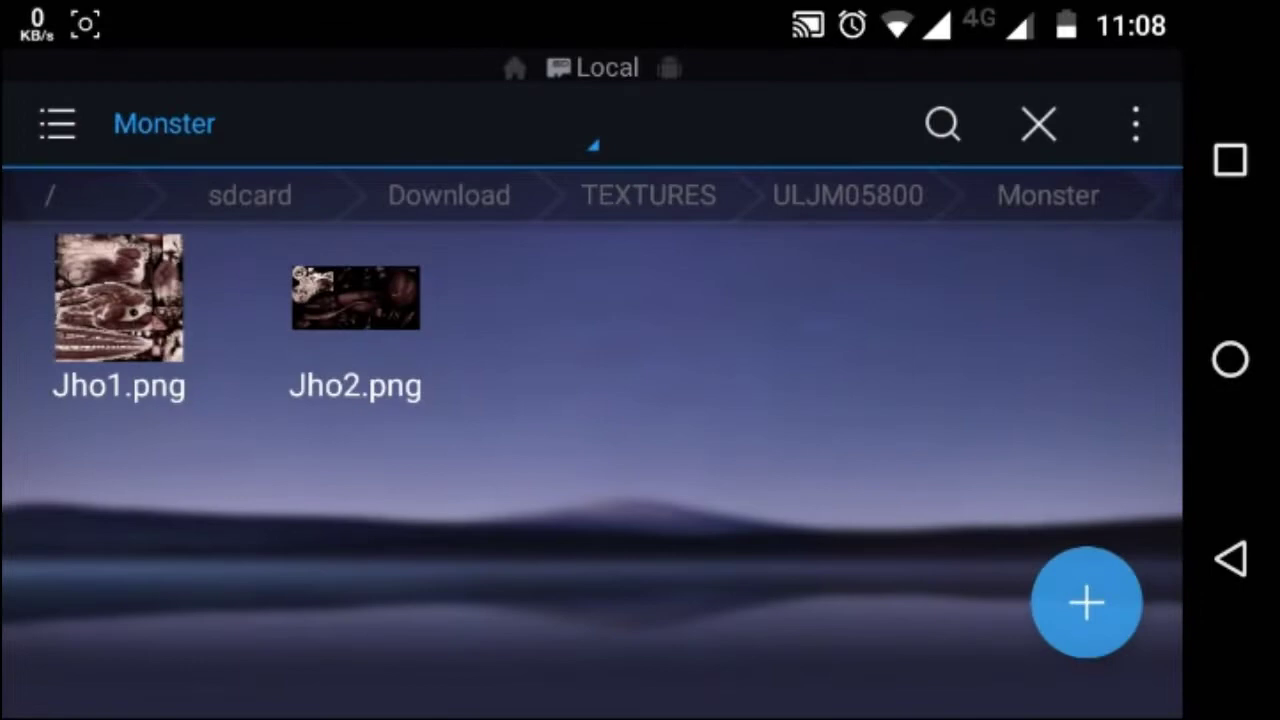
- Tap Jho1.png in the Monster folder to bring up the app chooser
click(1135, 124)
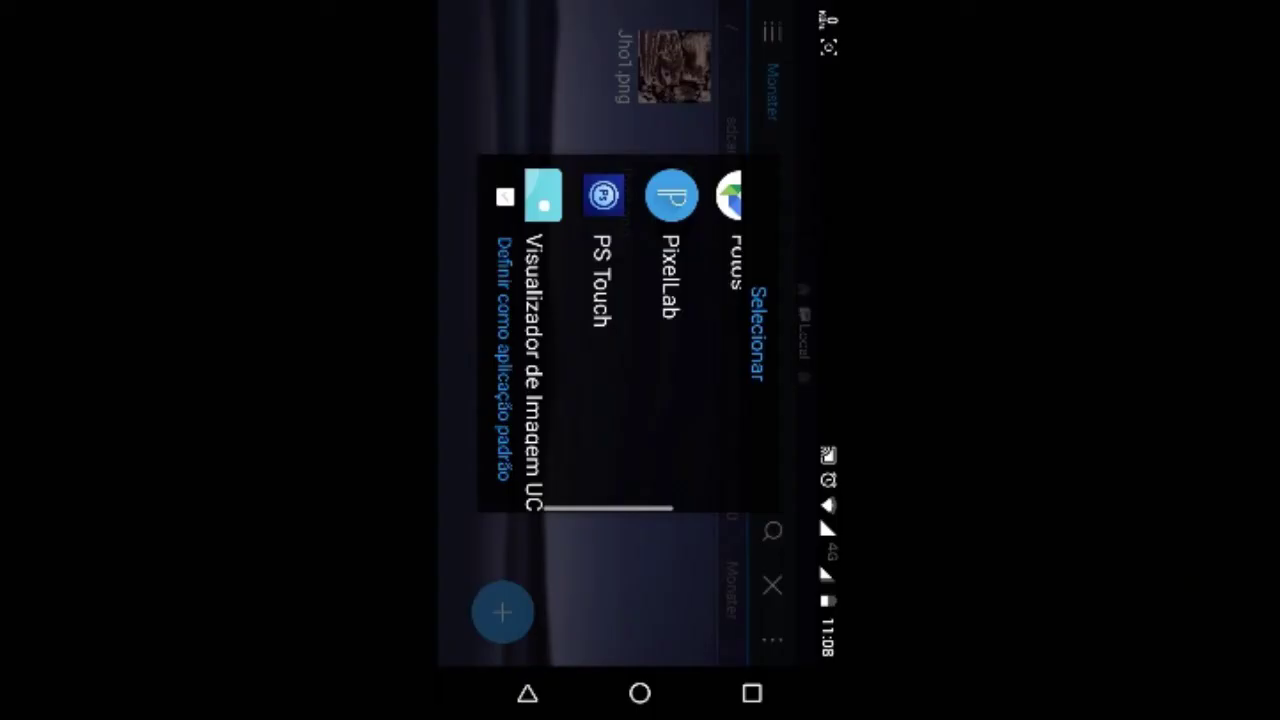
- Open the texture in Photoshop Touch and apply a 100% saturation boost
click(604, 195)
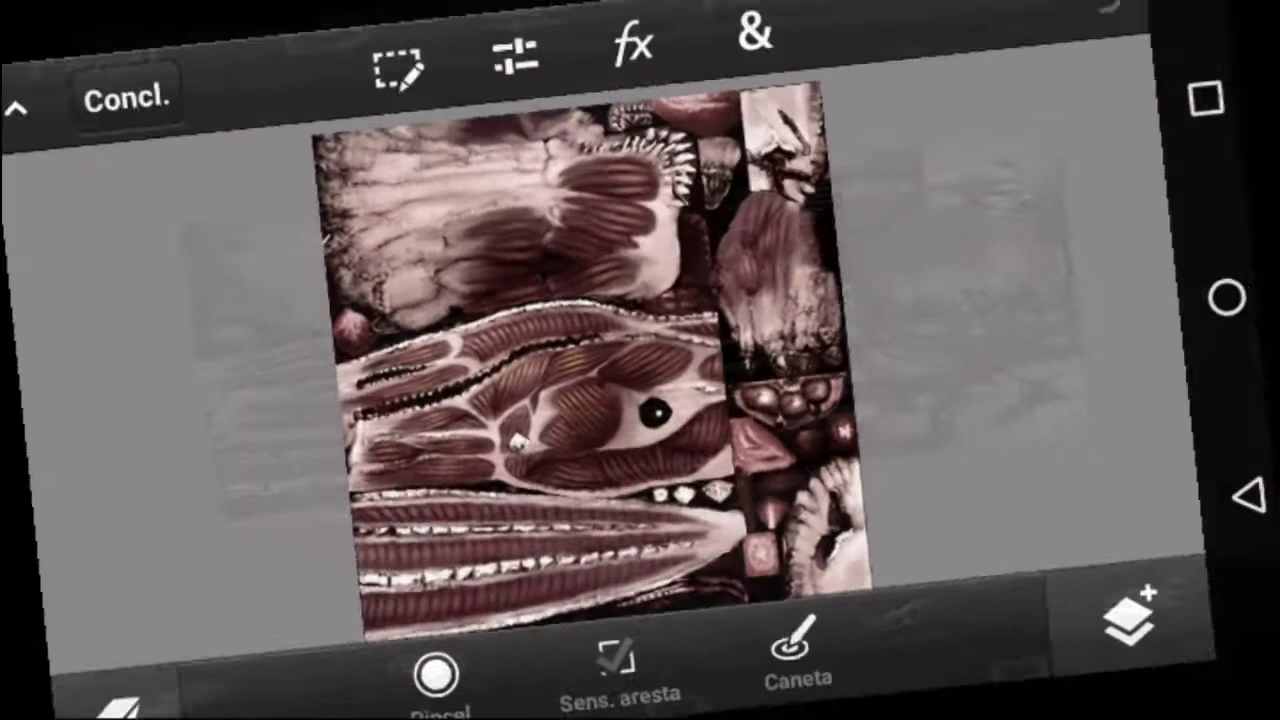
click(513, 55)
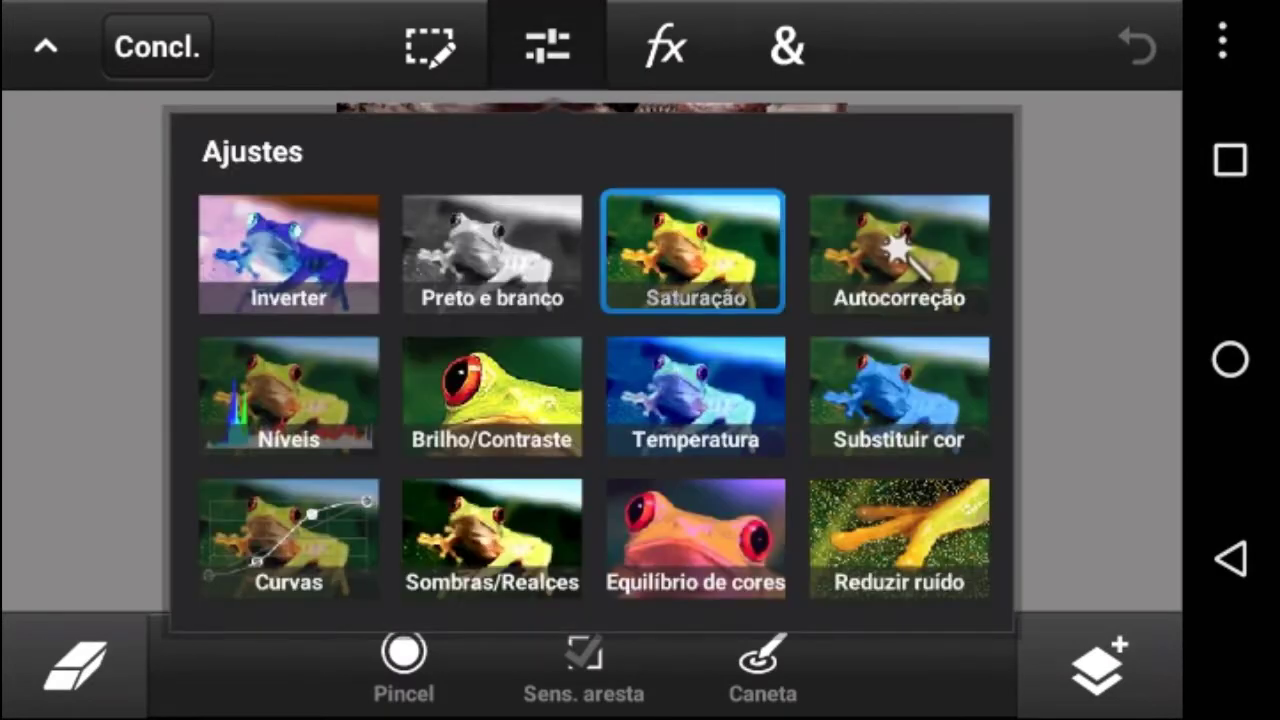
click(694, 250)
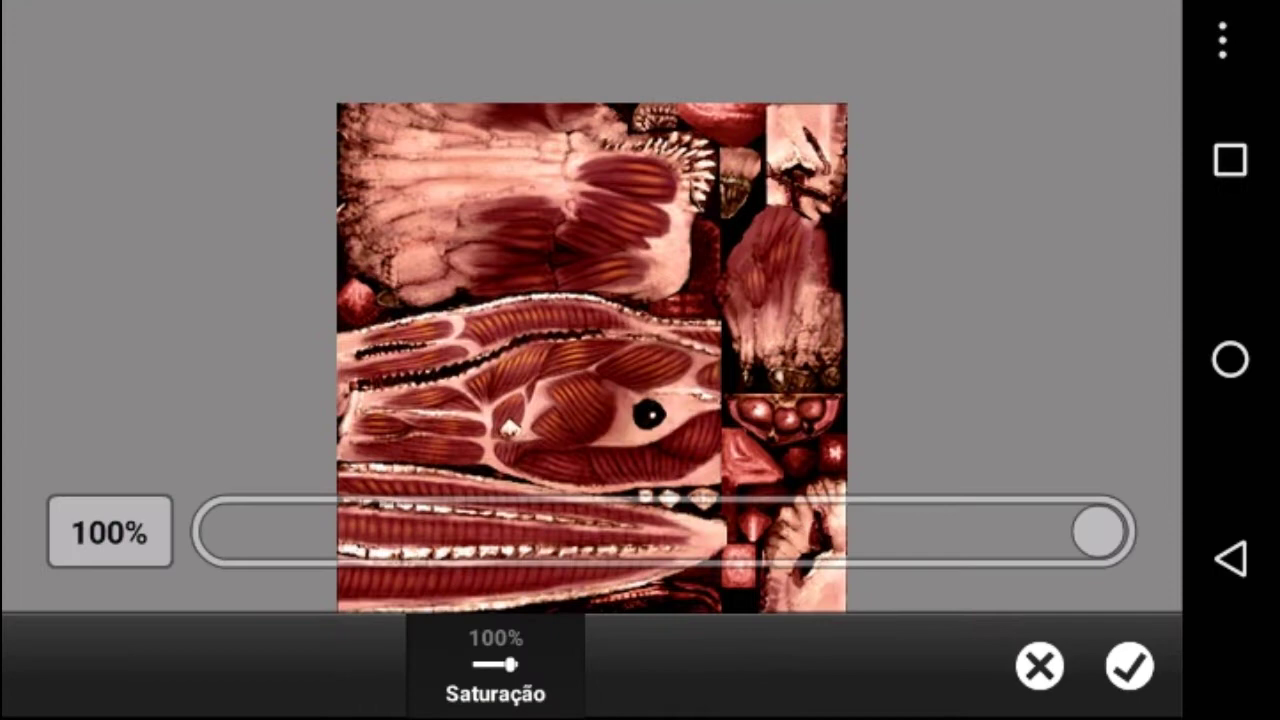
click(1128, 665)
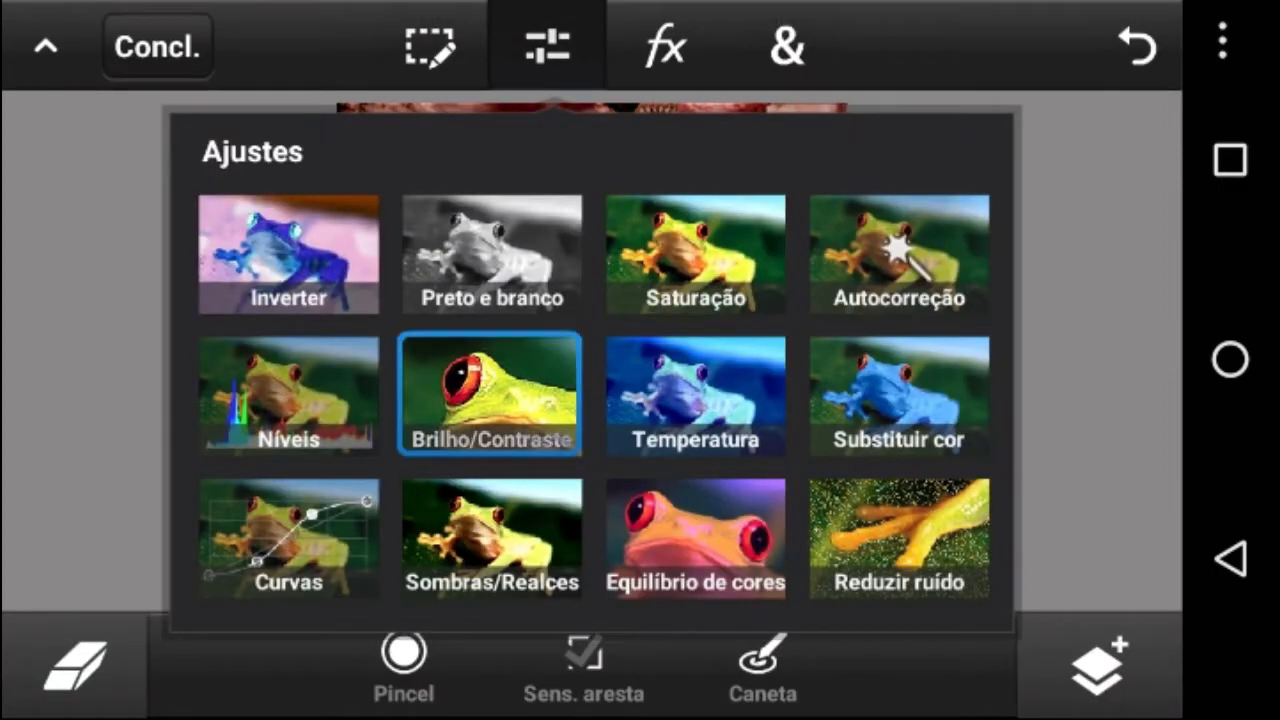
- Raise the texture's contrast, sharpen it at about 60%, and confirm the adjustments
click(490, 395)
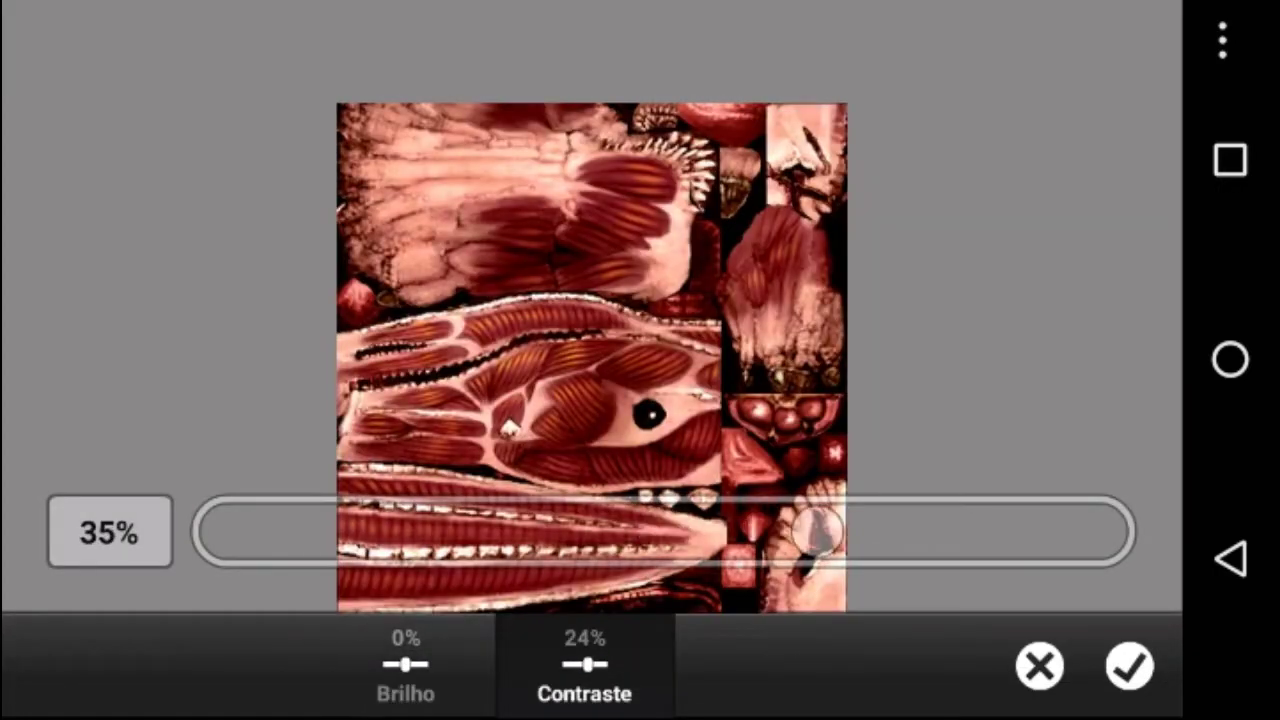
drag(820, 533, 865, 533)
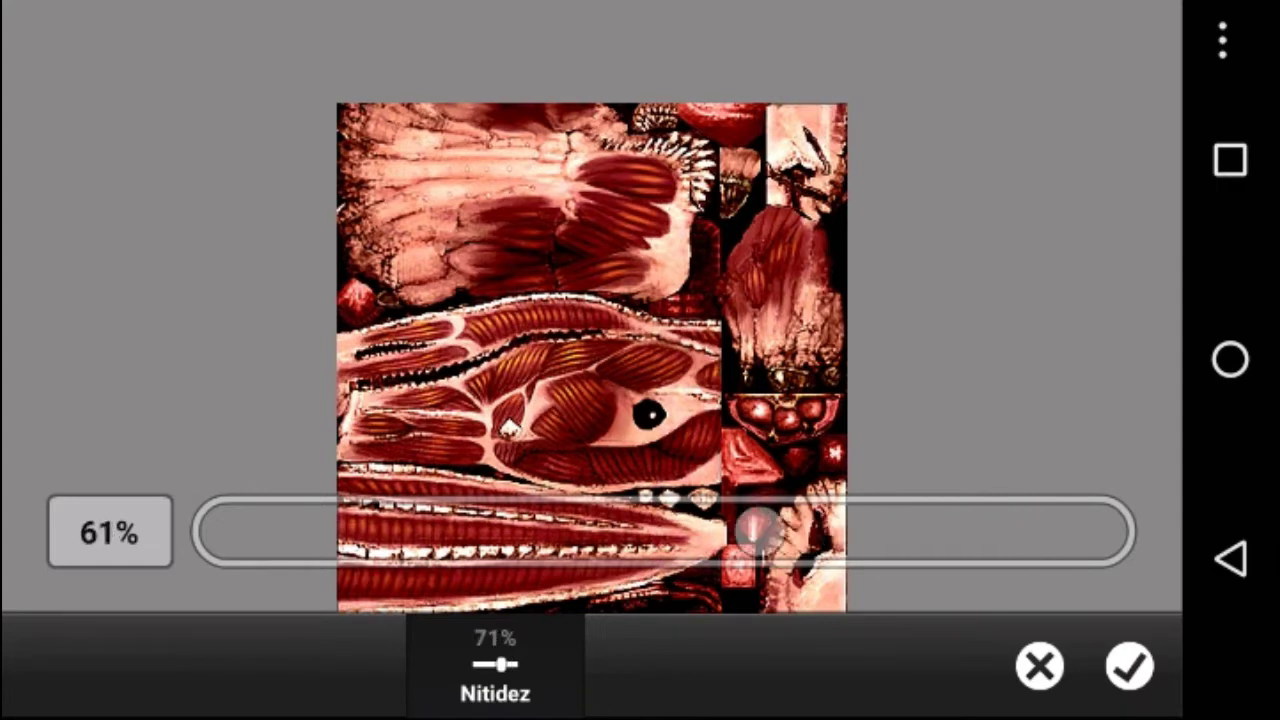
drag(765, 533, 752, 533)
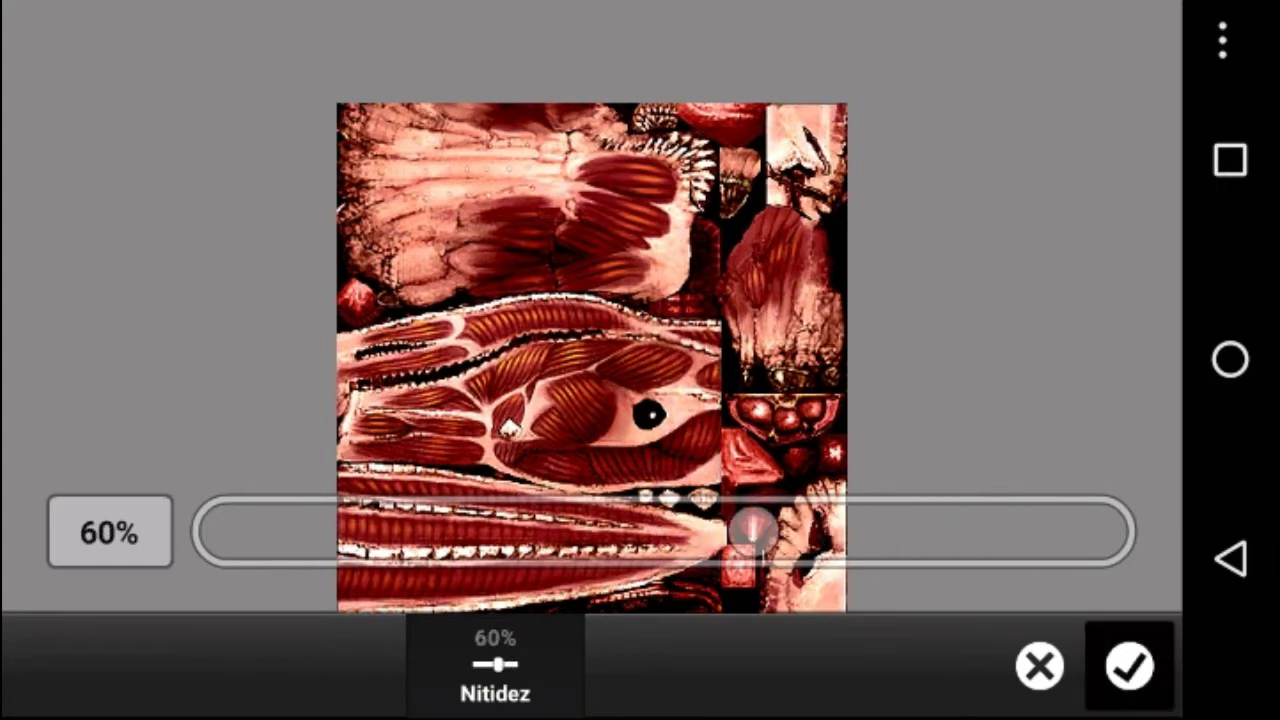
click(1128, 665)
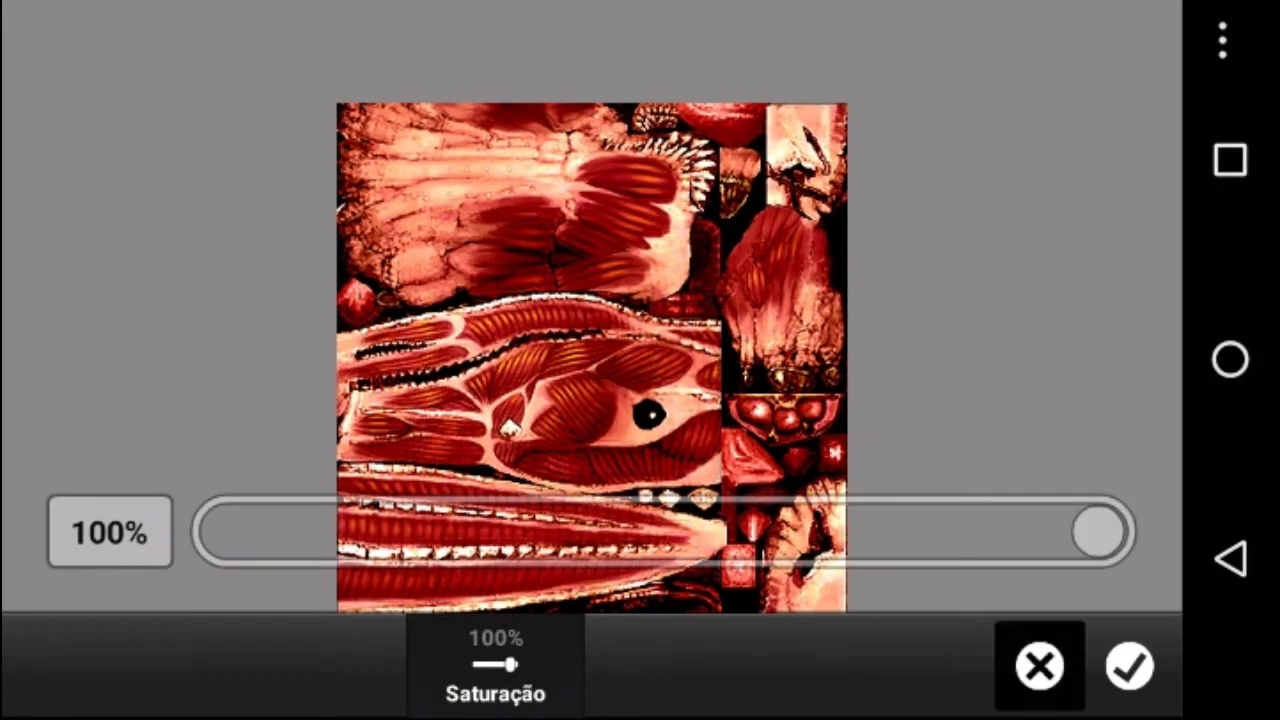
click(1129, 665)
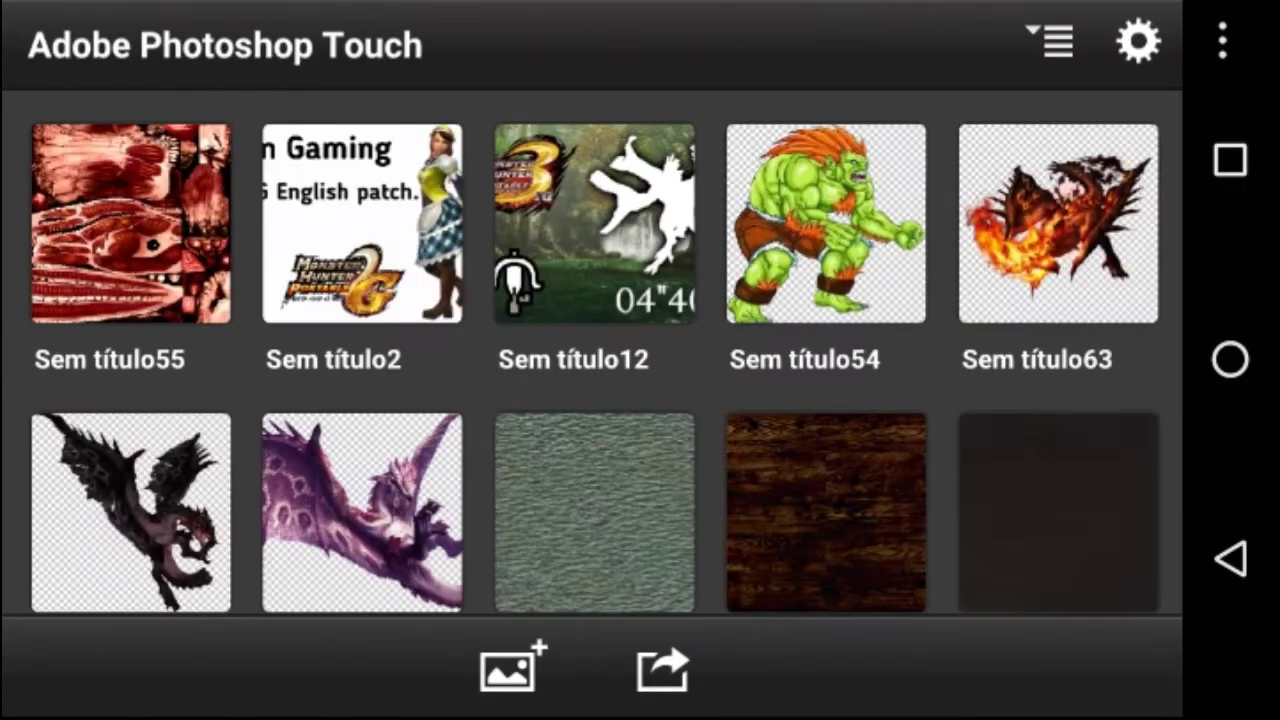
- Select Jho2.png and open it with Photoshop Touch
click(662, 668)
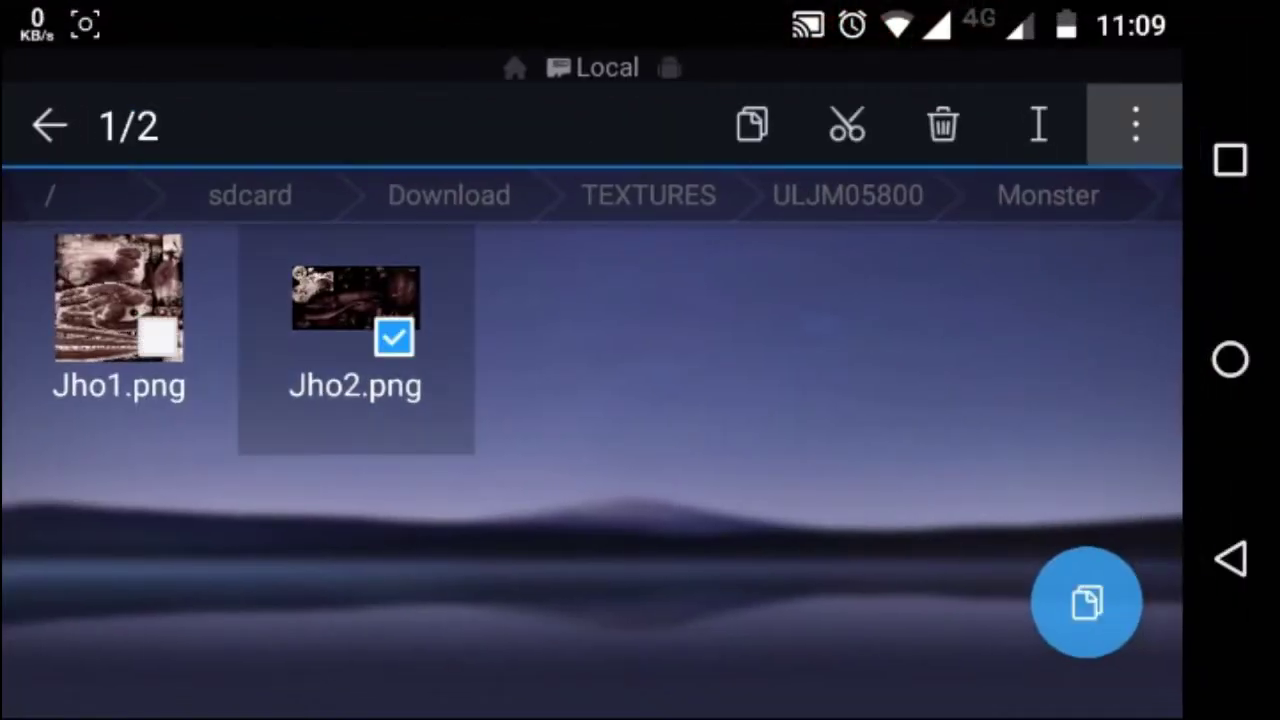
click(1134, 124)
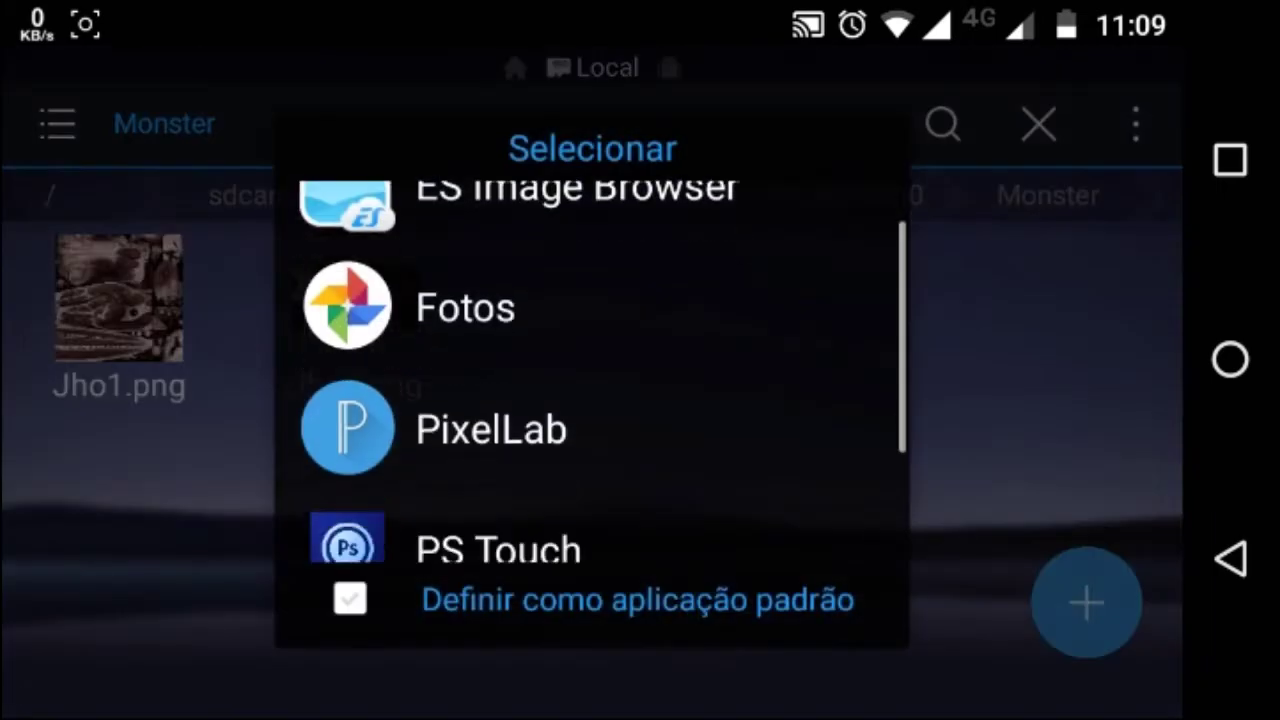
click(497, 549)
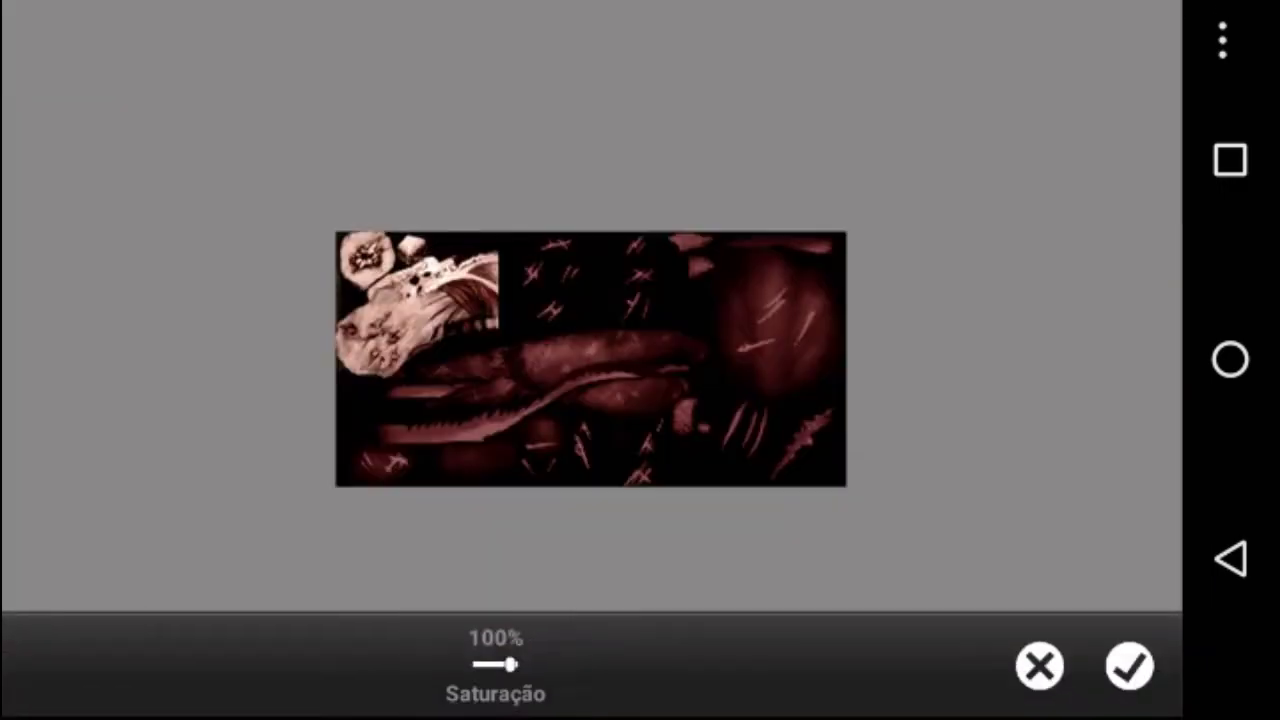
- Apply 100% saturation and 60% sharpening to Jho2.png
click(1129, 665)
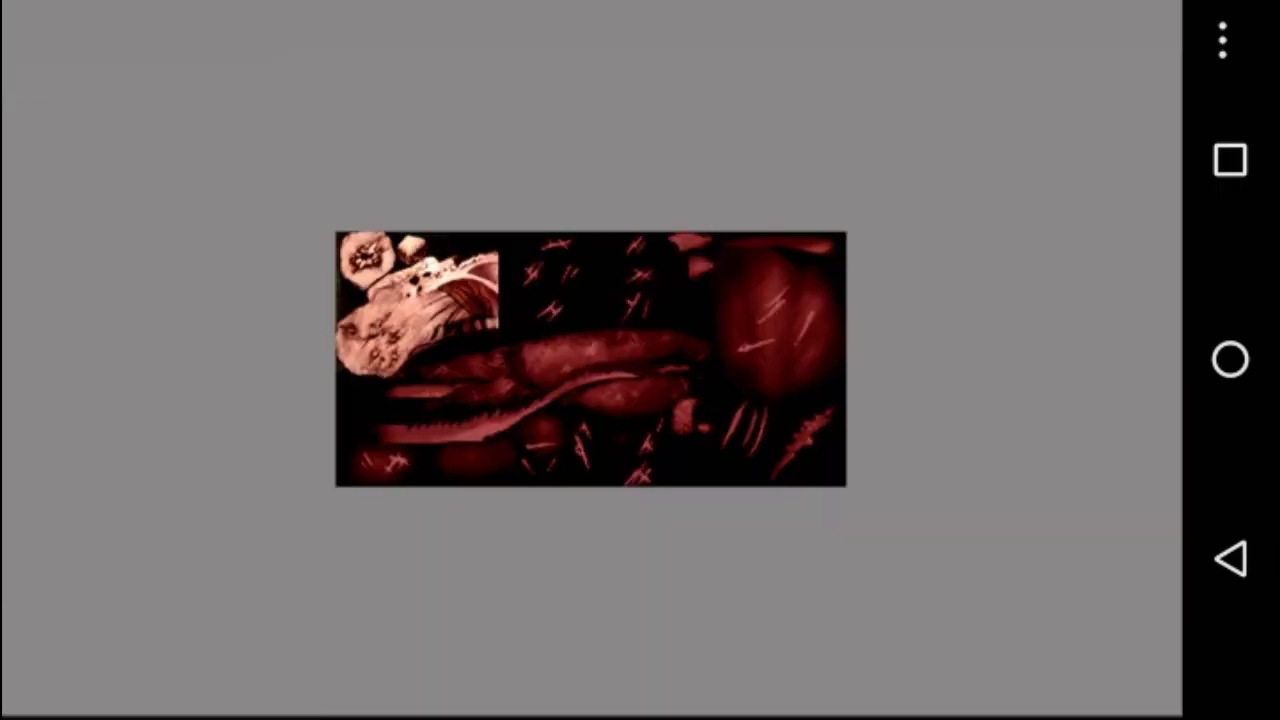
click(547, 46)
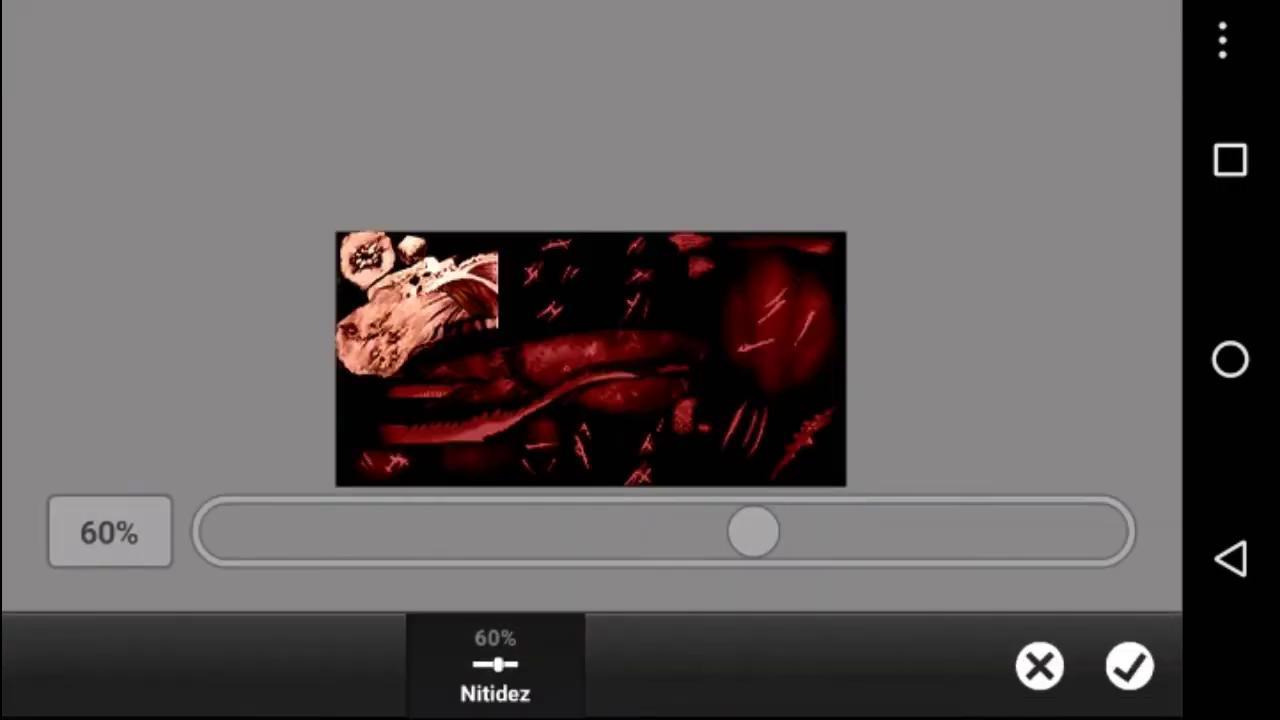
click(1128, 665)
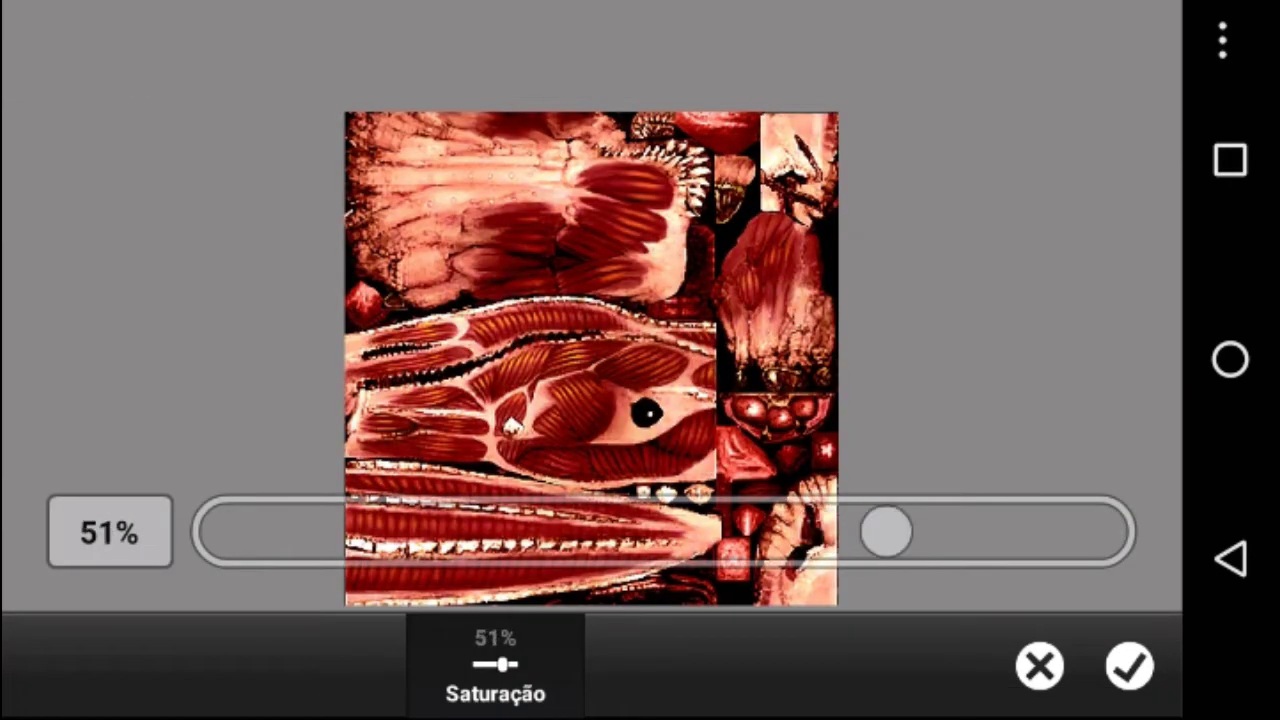
- Give the muscle texture an extra saturation boost, then reopen project Sem título56
click(1129, 665)
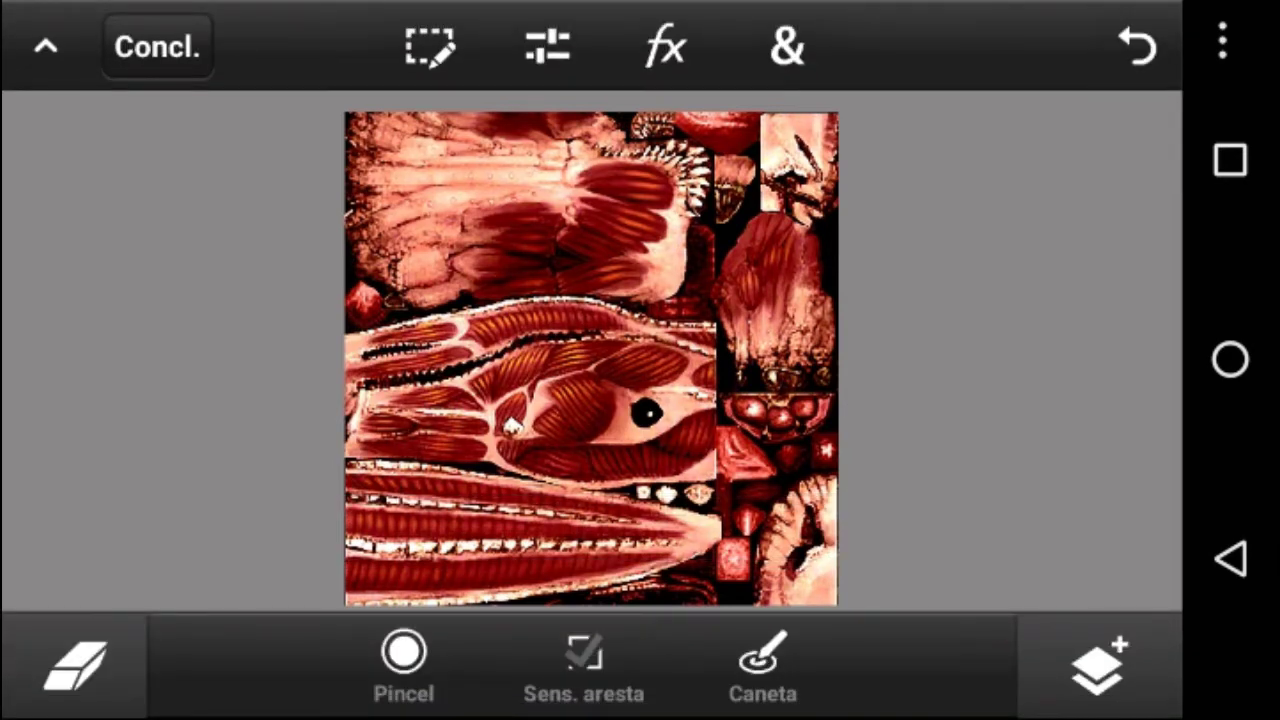
click(157, 47)
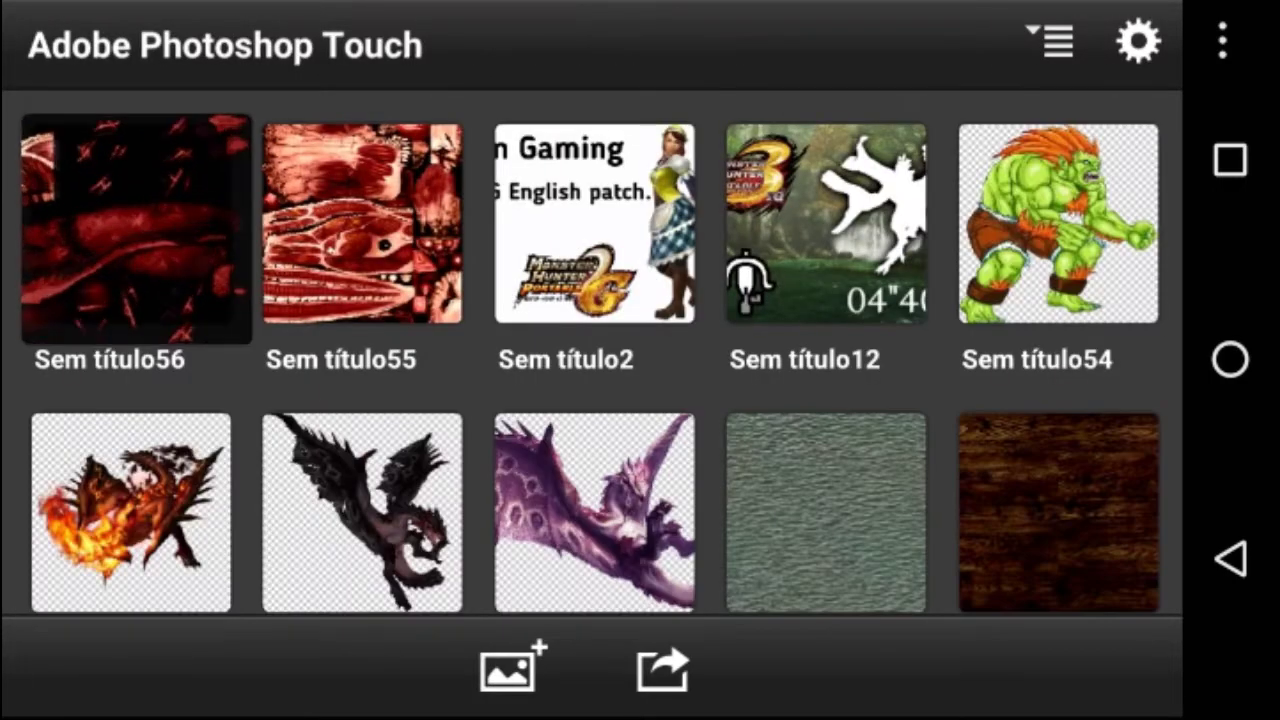
click(130, 230)
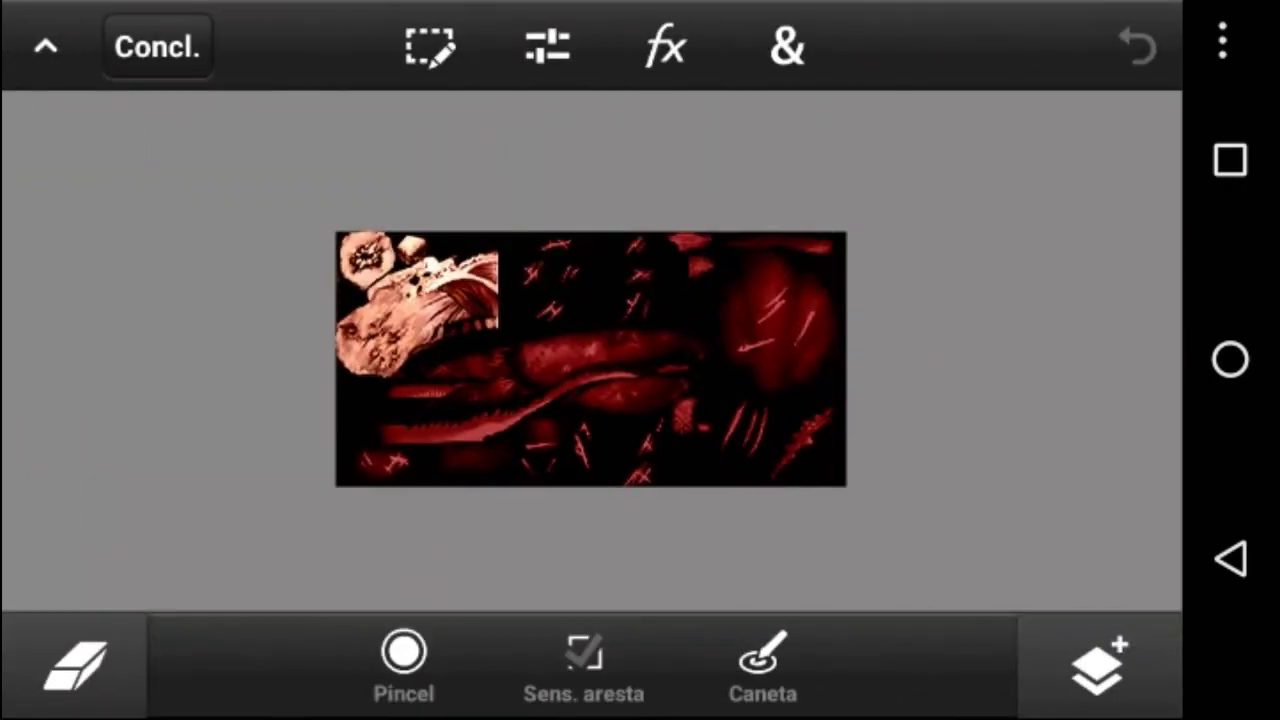
- Boost the red texture's saturation again and save it as project Sem título56
click(546, 46)
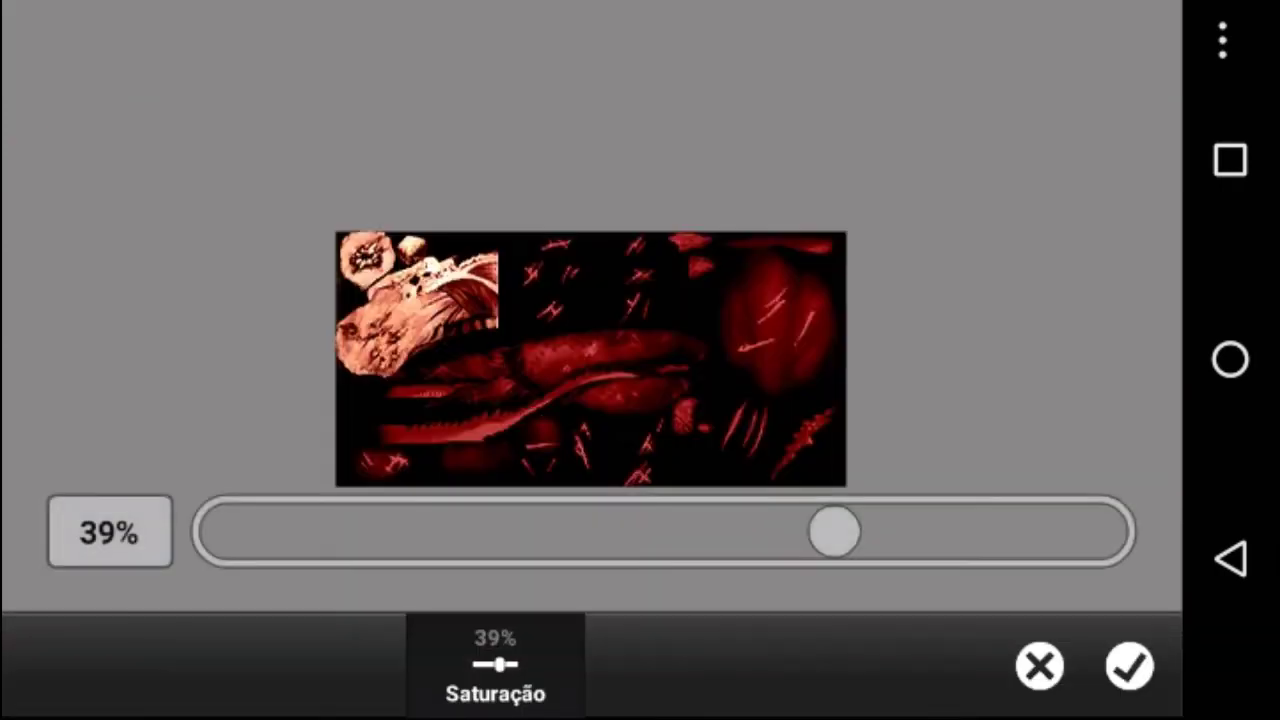
click(1129, 666)
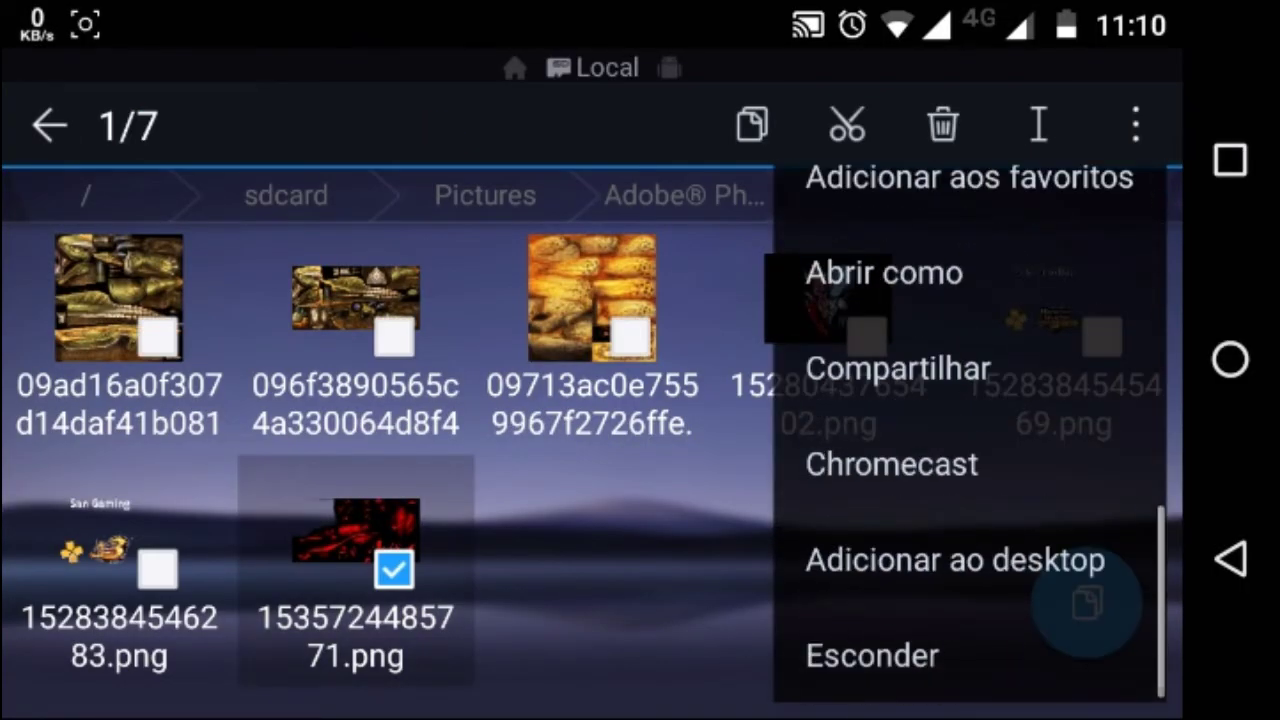
click(881, 272)
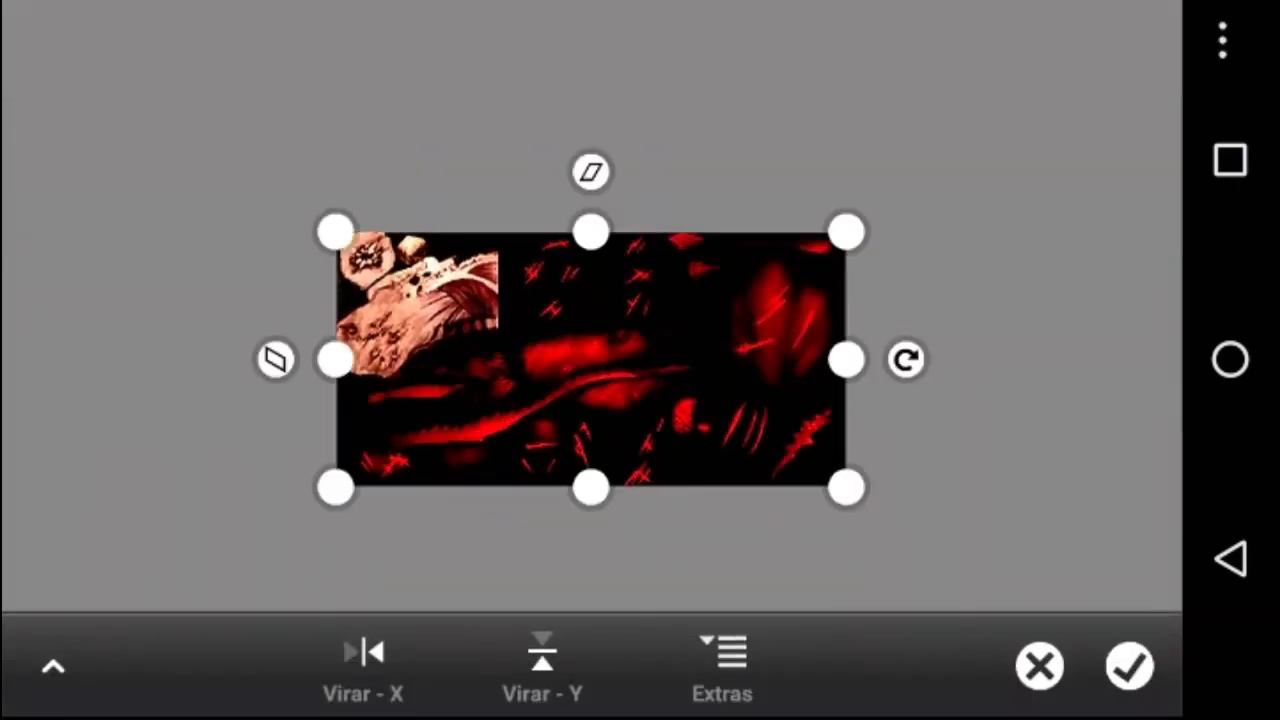
click(1128, 666)
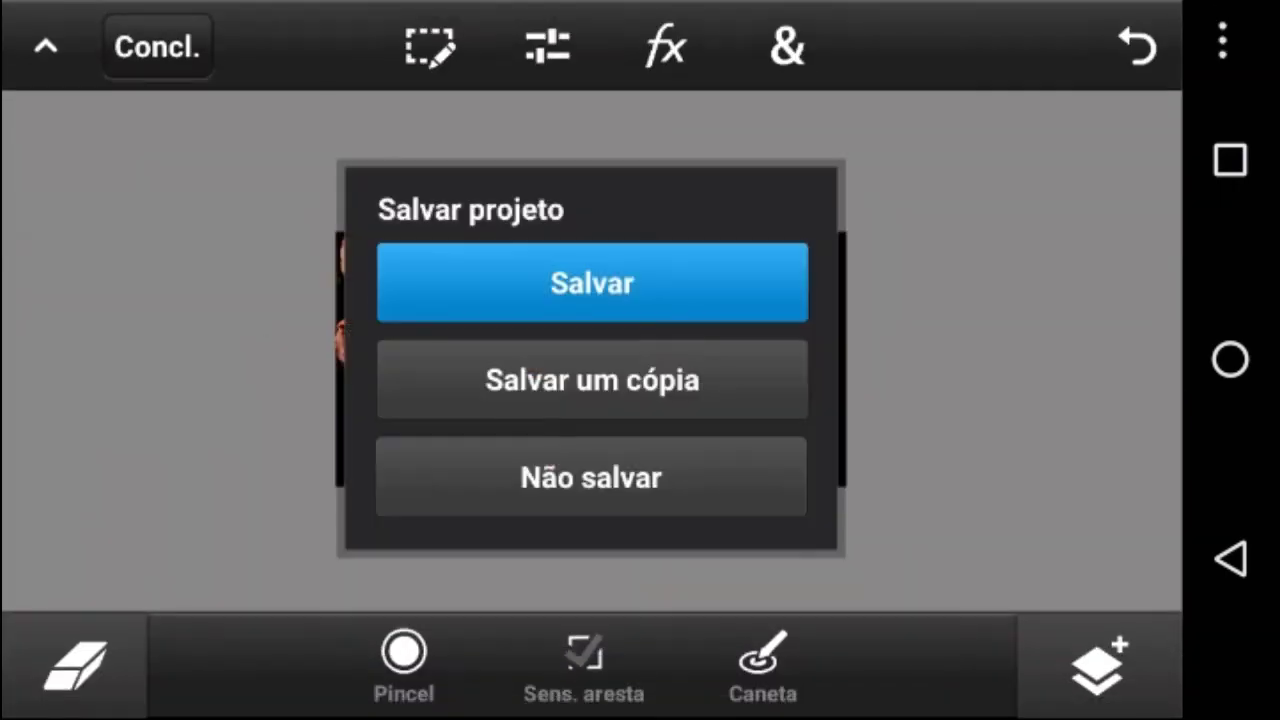
click(591, 282)
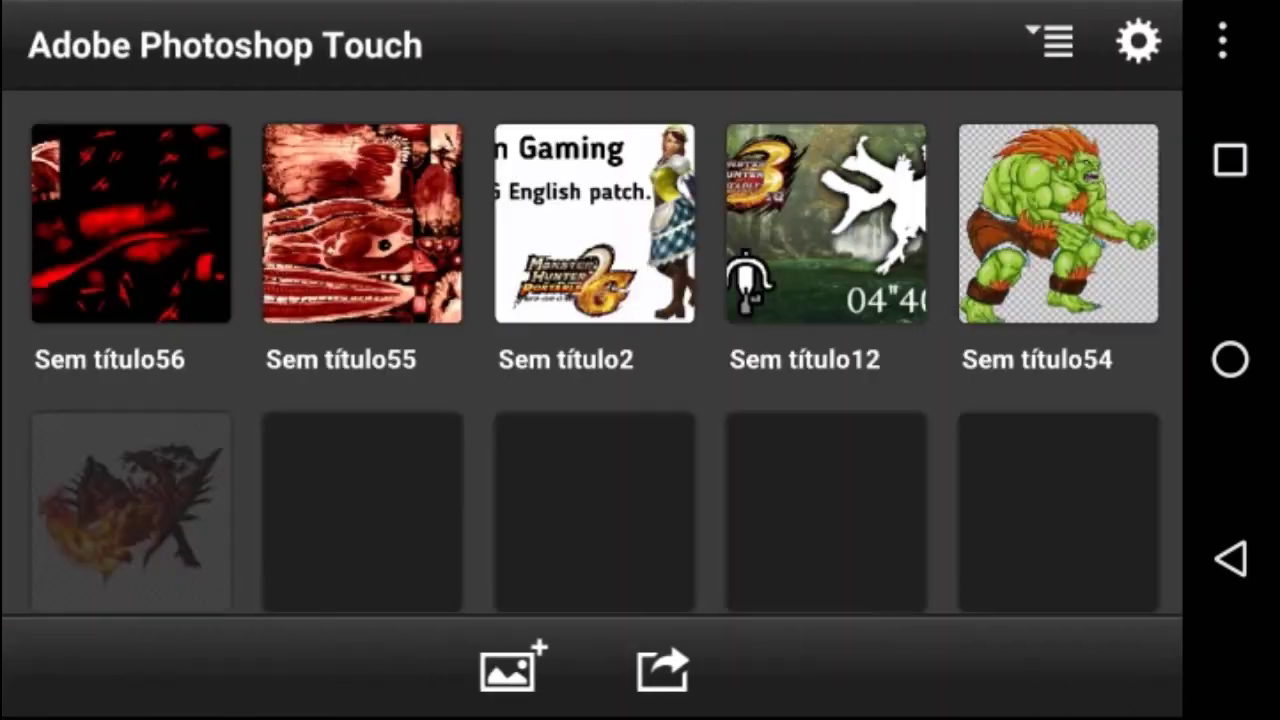